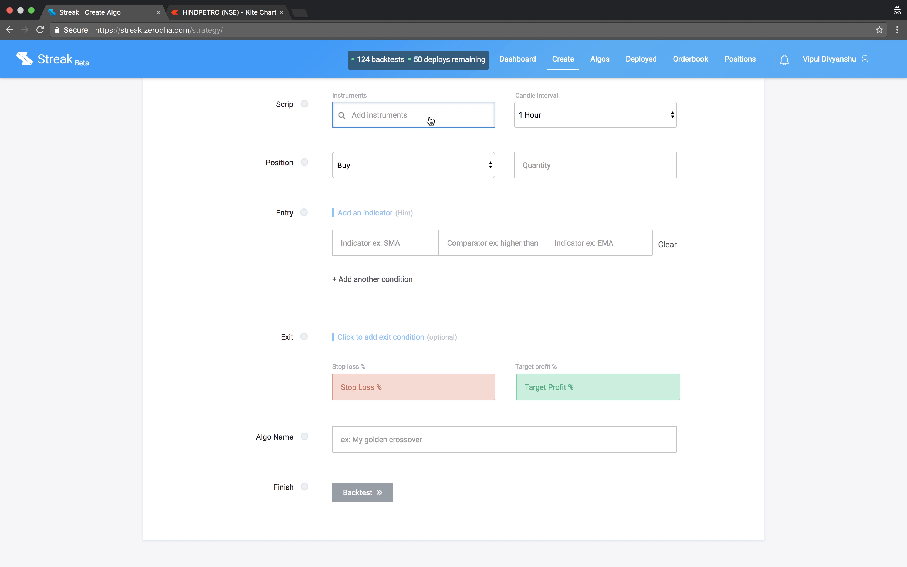
Add BPCL and HINDPETRO as instruments with a 3-minute candle interval and quantity 100.
{"action": "type", "text": "pivo"}
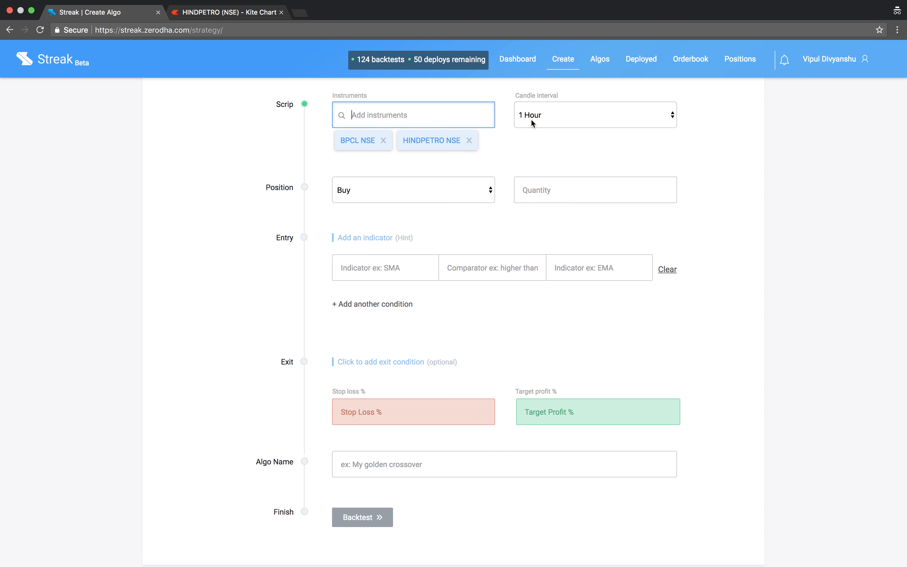
{"action": "left_click", "coordinate": [596, 115]}
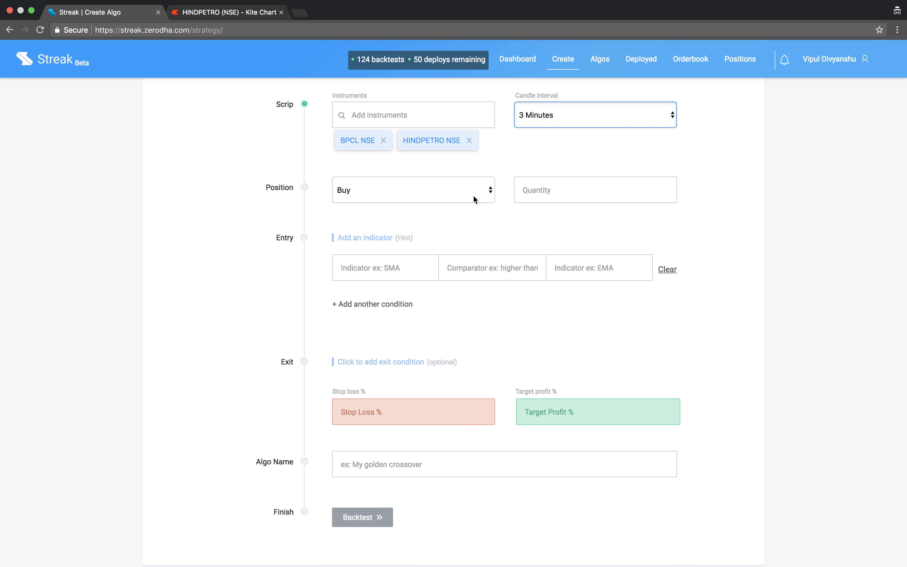
{"action": "type", "text": "100"}
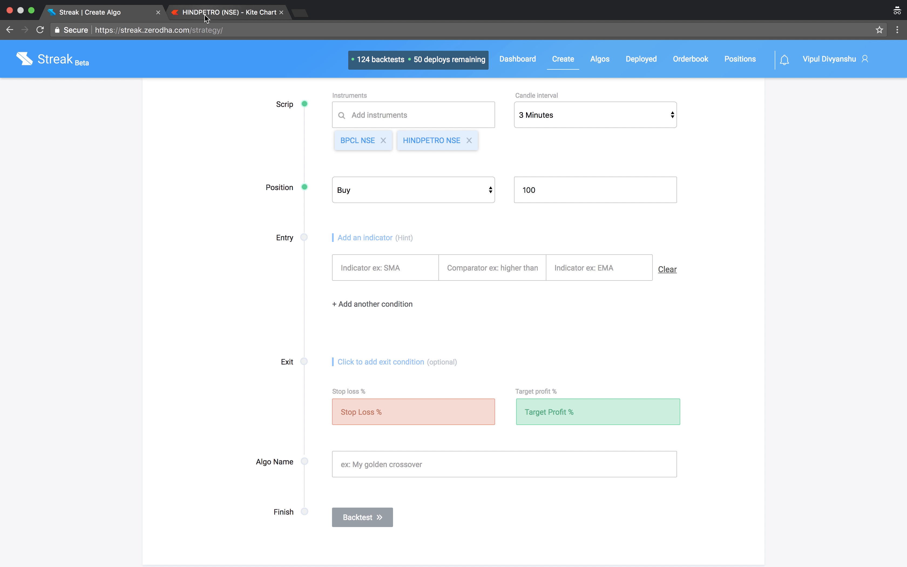
View the HINDPETRO 3-minute chart with standard pivot points plotted.
{"action": "left_click", "coordinate": [209, 12]}
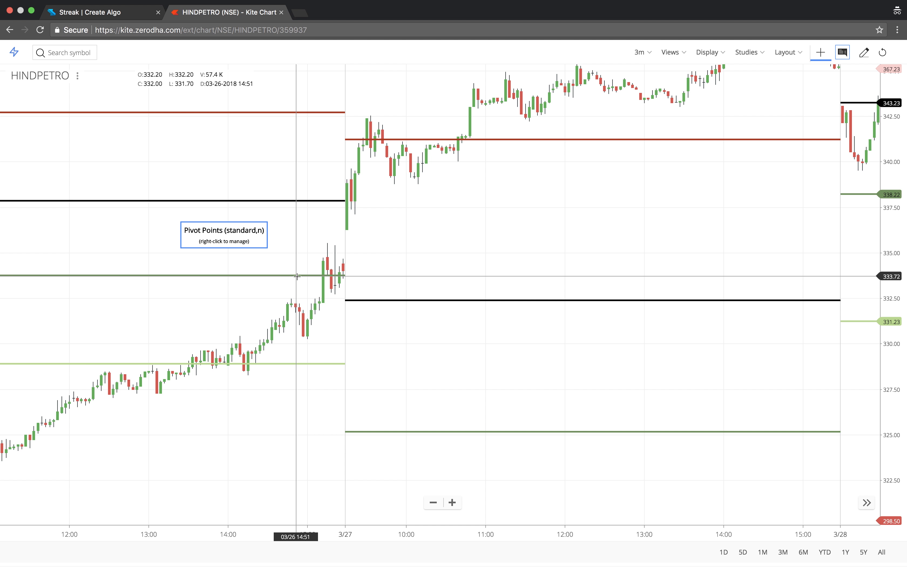
{"action": "mouse_move", "coordinate": [324, 277]}
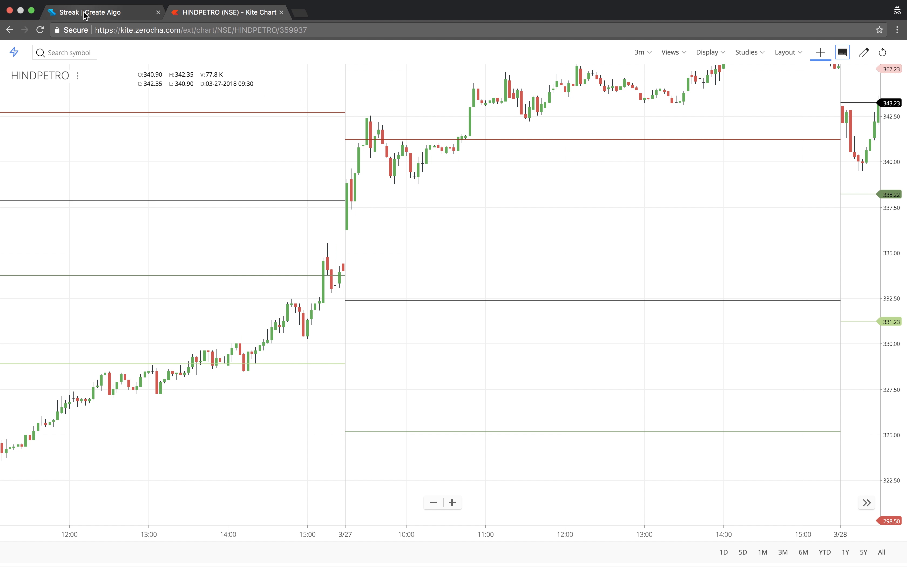
Set the entry condition to Close crosses above the S1 standard pivot point.
{"action": "left_click", "coordinate": [87, 12]}
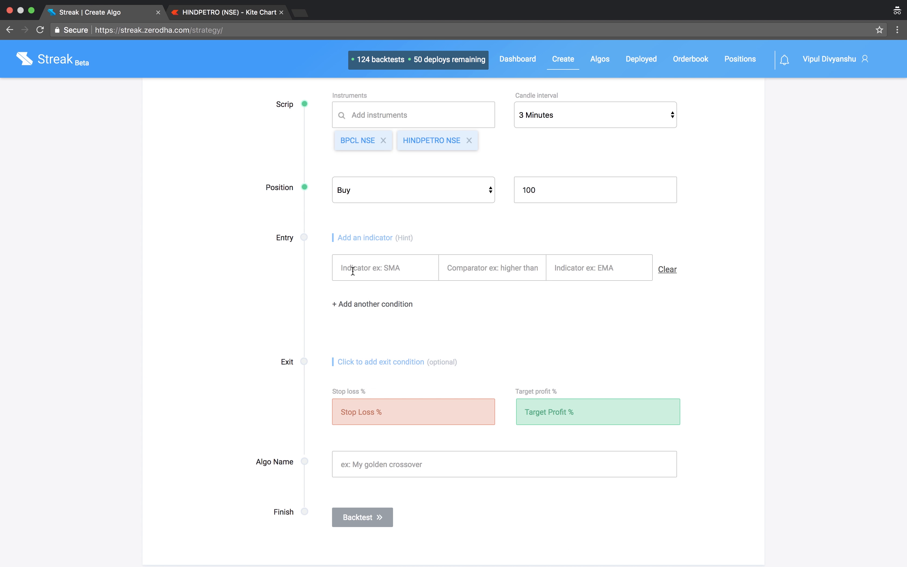
{"action": "type", "text": "close"}
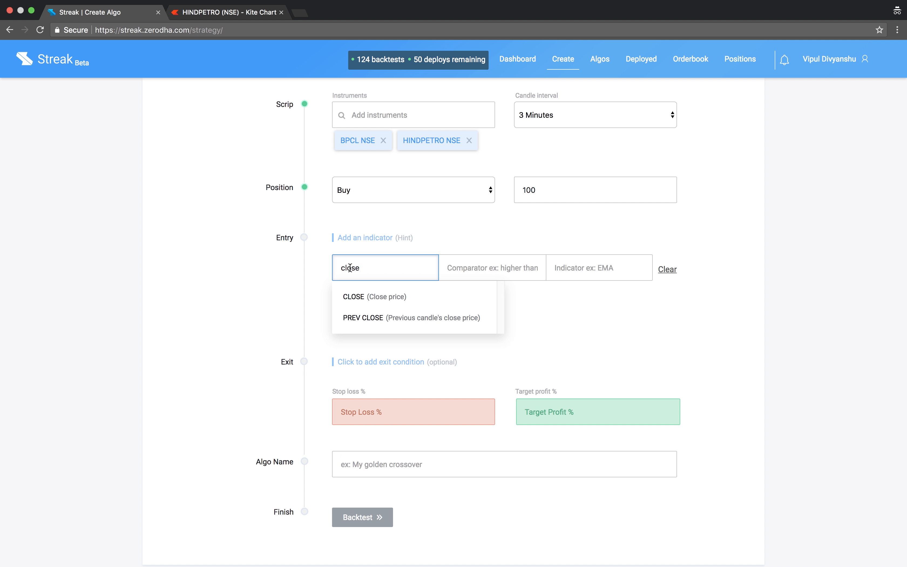
{"action": "left_click", "coordinate": [354, 297]}
{"action": "type", "text": "pivot"}
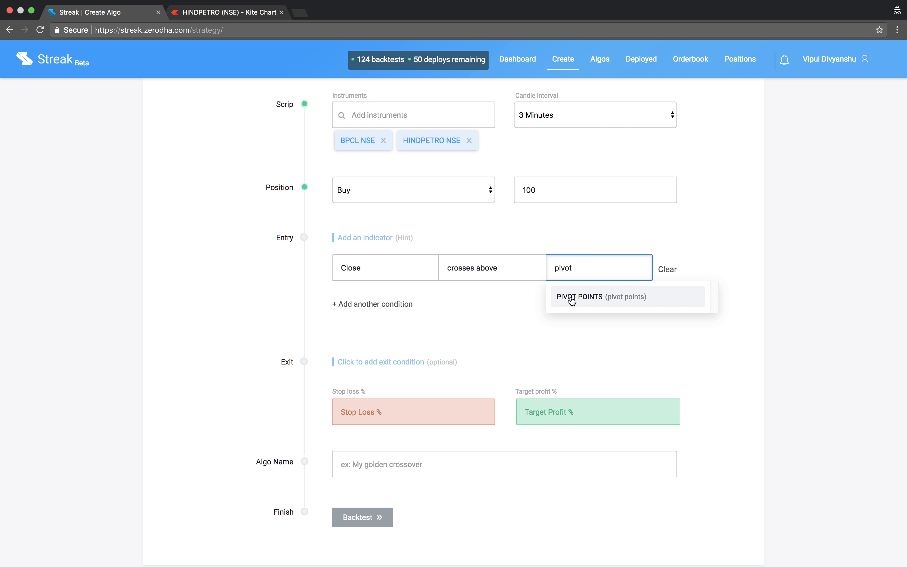
{"action": "left_click", "coordinate": [580, 297]}
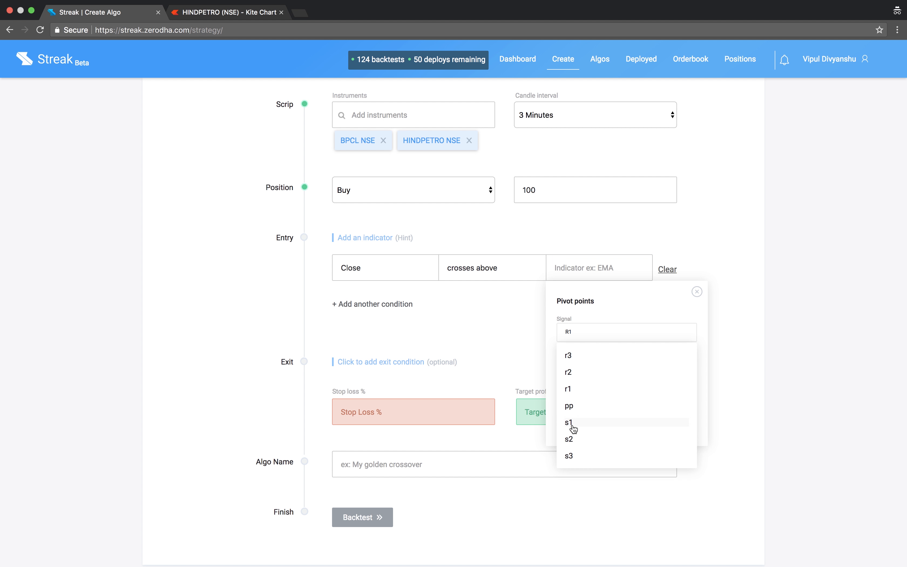
{"action": "left_click", "coordinate": [569, 422]}
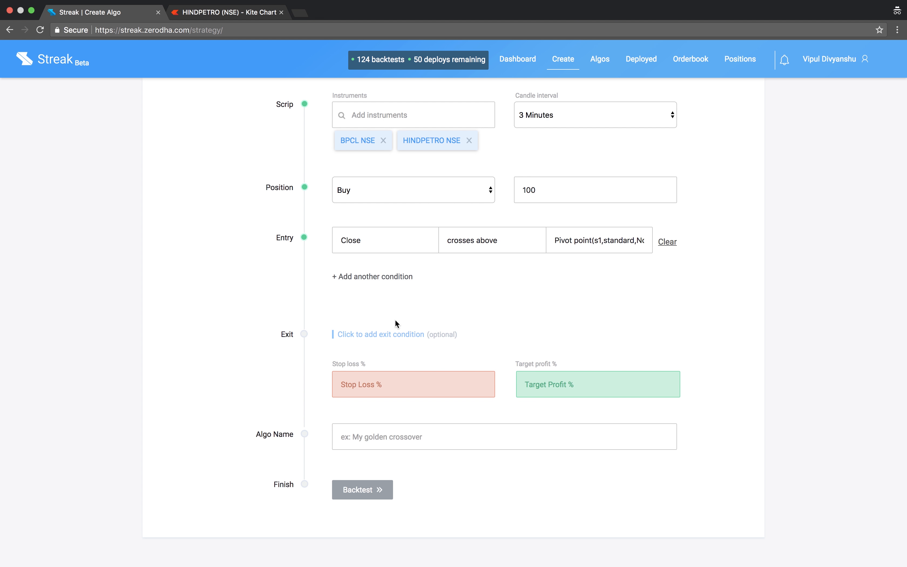
Set the exit condition to Close crosses below the R1 pivot point, 1% stop loss, 2% target.
{"action": "type", "text": "cl"}
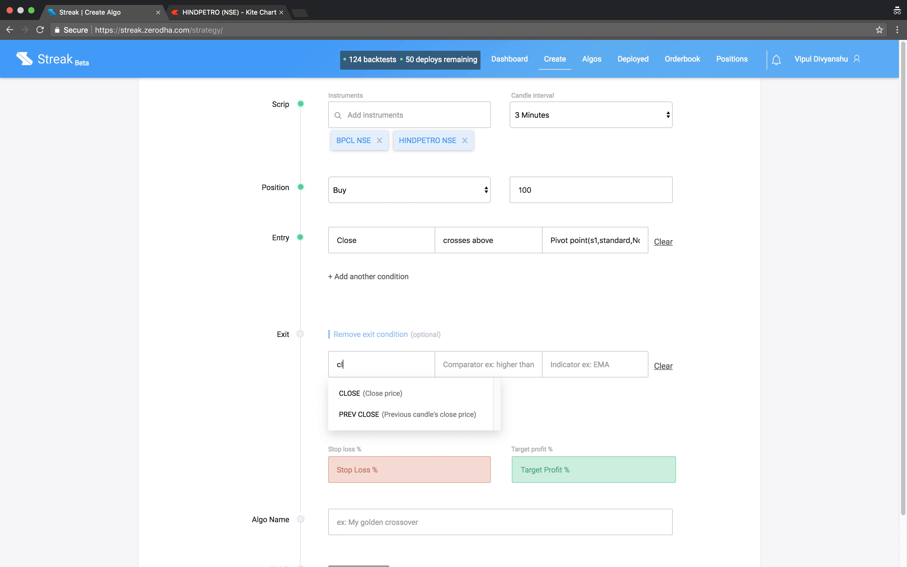
{"action": "left_click", "coordinate": [349, 393]}
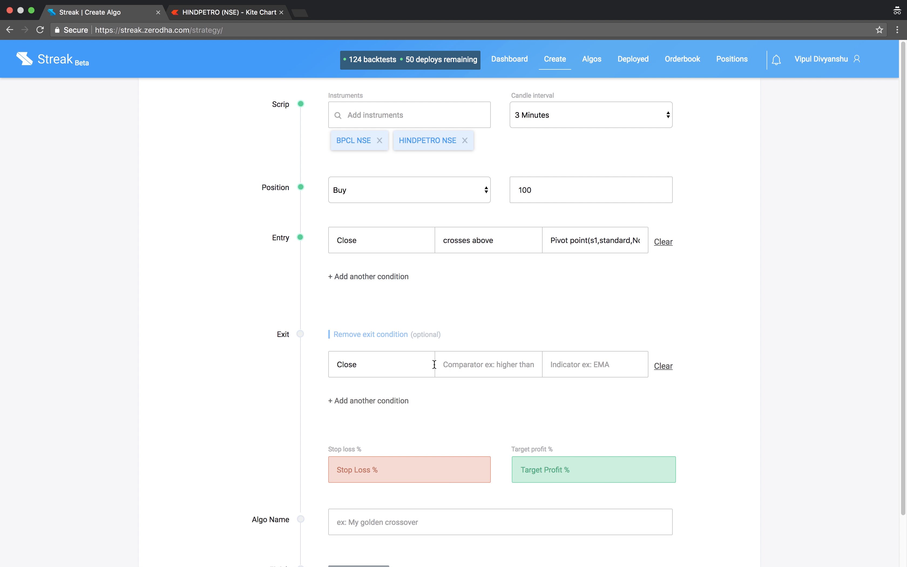
{"action": "type", "text": "crosses below"}
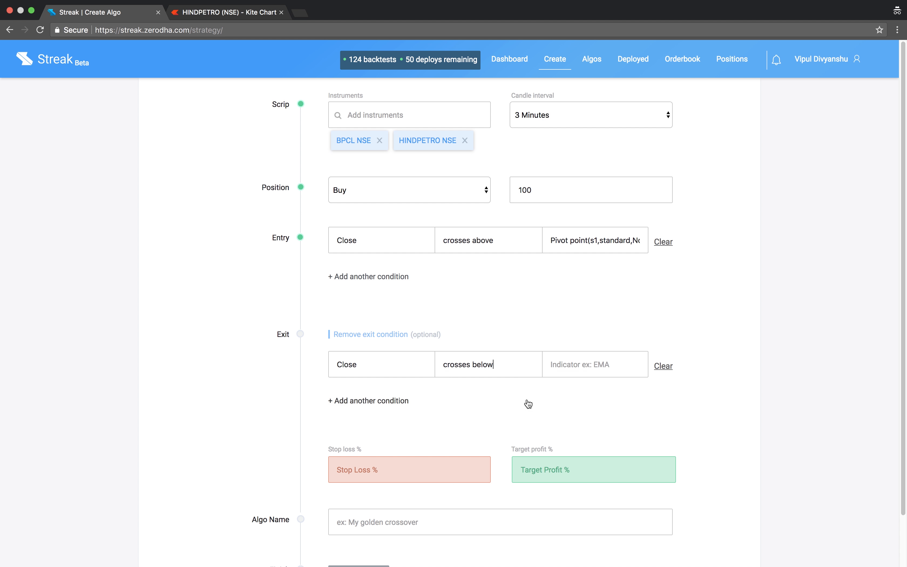
{"action": "type", "text": "piv"}
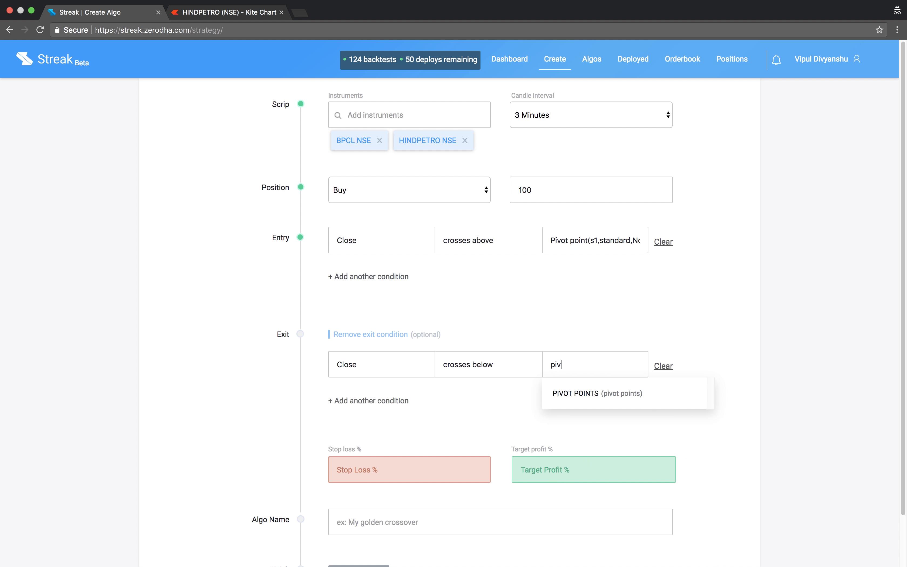
{"action": "left_click", "coordinate": [576, 394]}
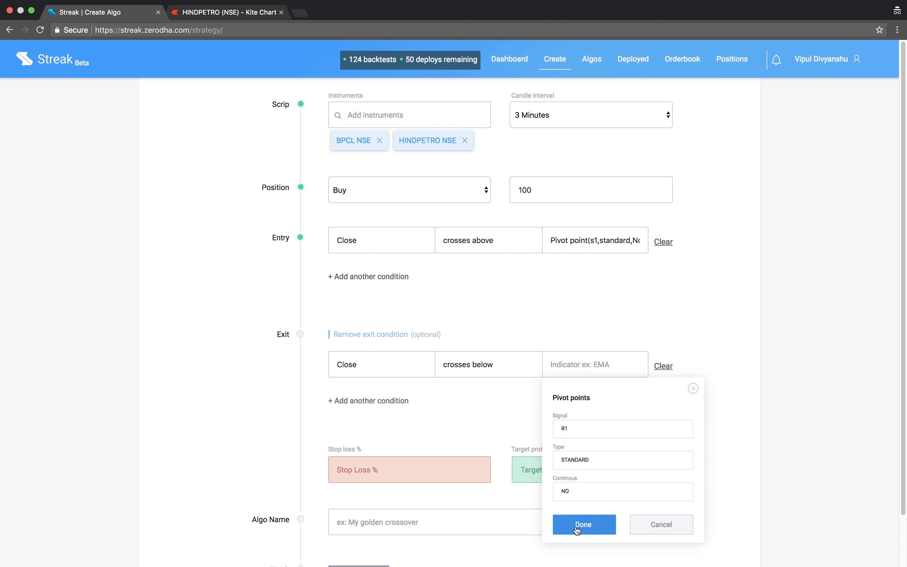
{"action": "left_click", "coordinate": [584, 524]}
{"action": "type", "text": "2"}
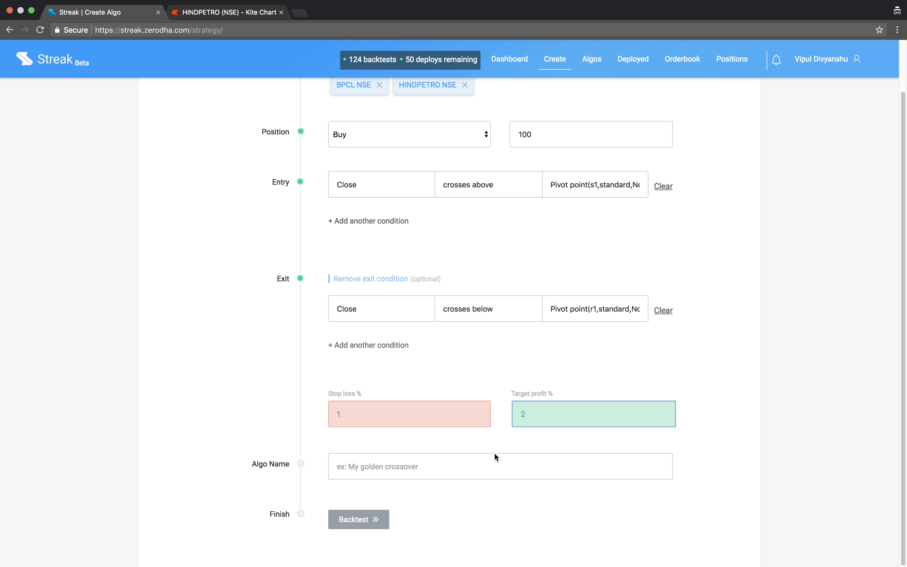
Name the algo 'Pivot R1 S1' and backtest it on BPCL and HINDPETRO.
{"action": "type", "text": "Pivot R1 S1"}
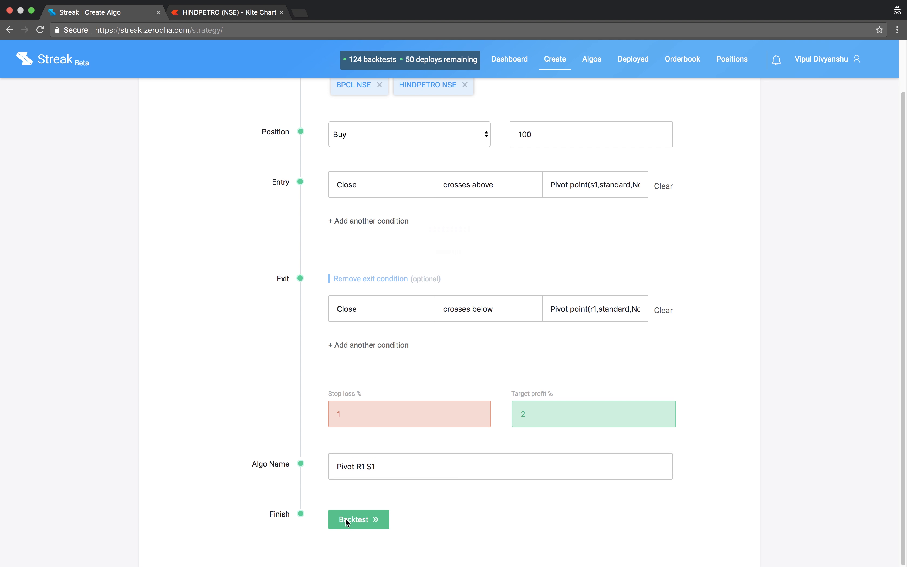
{"action": "left_click", "coordinate": [355, 519]}
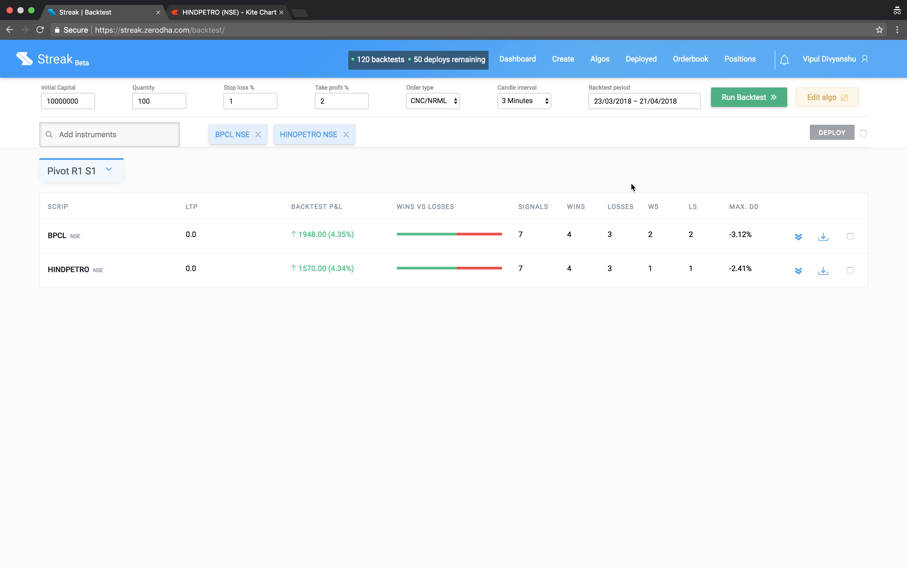
{"action": "mouse_move", "coordinate": [342, 277]}
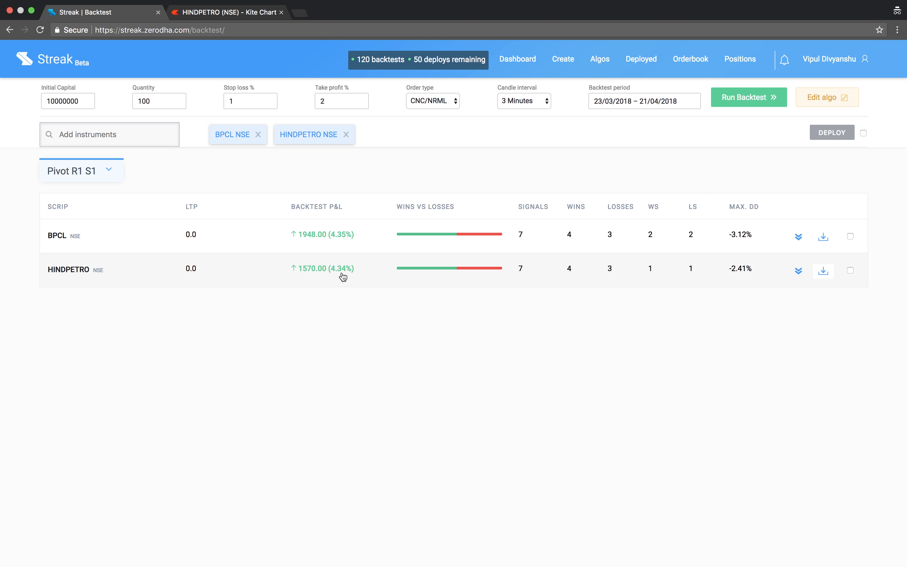
Review HINDPETRO results with brokerage, then deploy both scrips live as Intraday (MIS).
{"action": "left_click", "coordinate": [798, 271]}
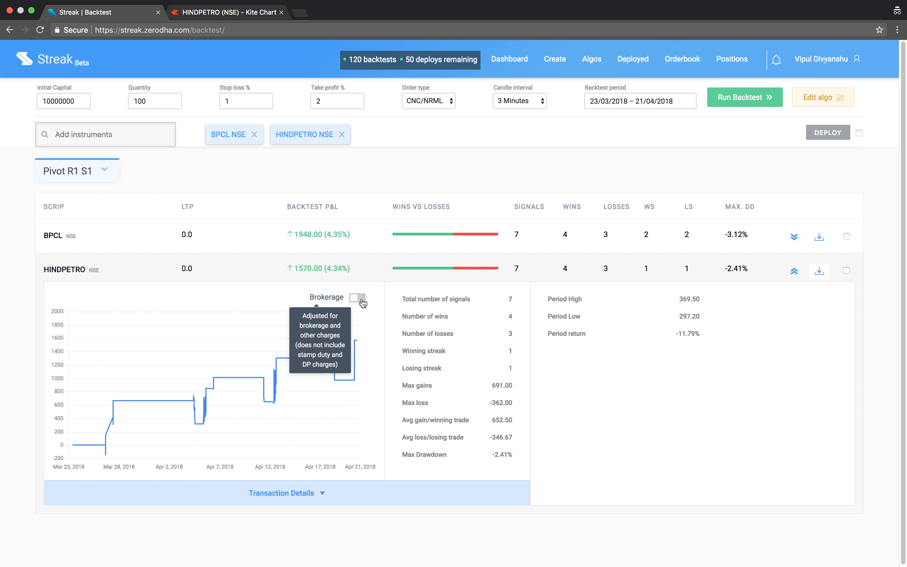
{"action": "left_click", "coordinate": [357, 298]}
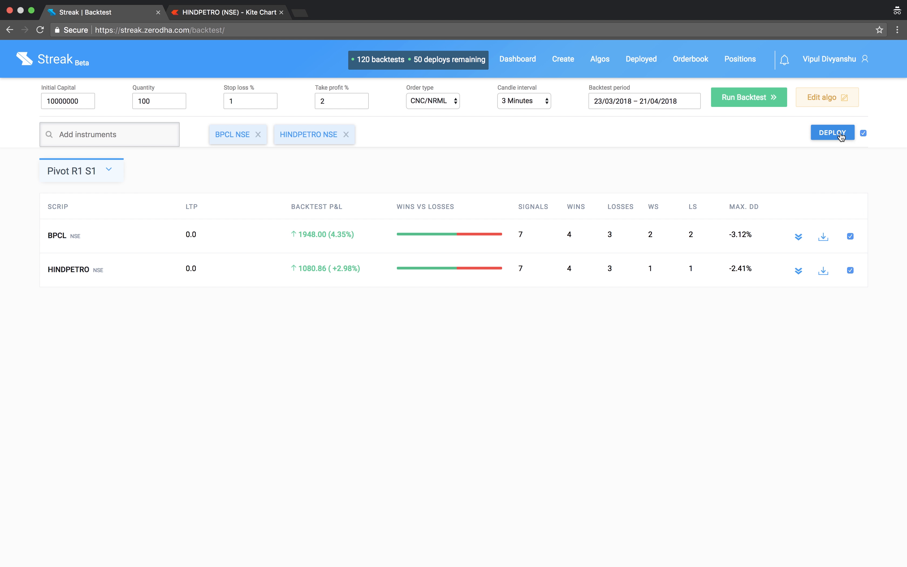
{"action": "left_click", "coordinate": [834, 132]}
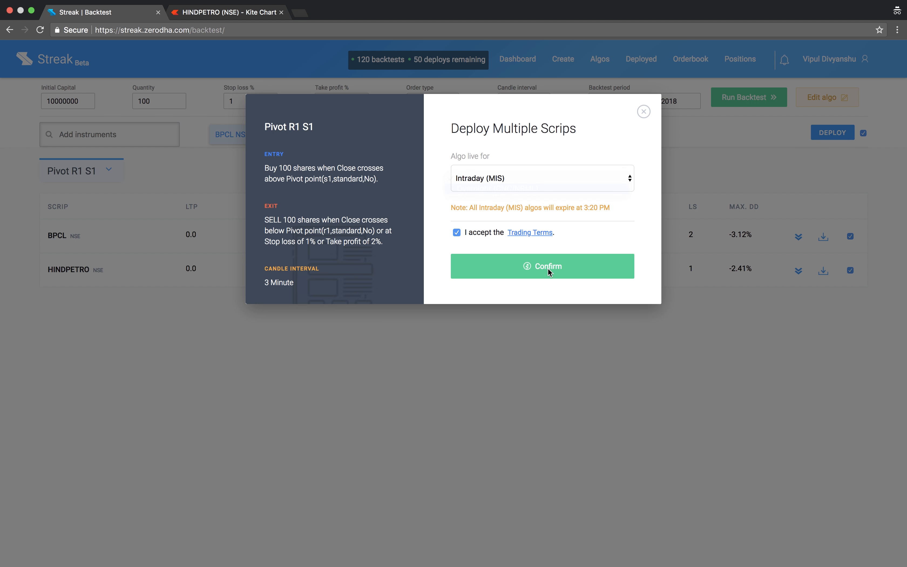
{"action": "left_click", "coordinate": [543, 266]}
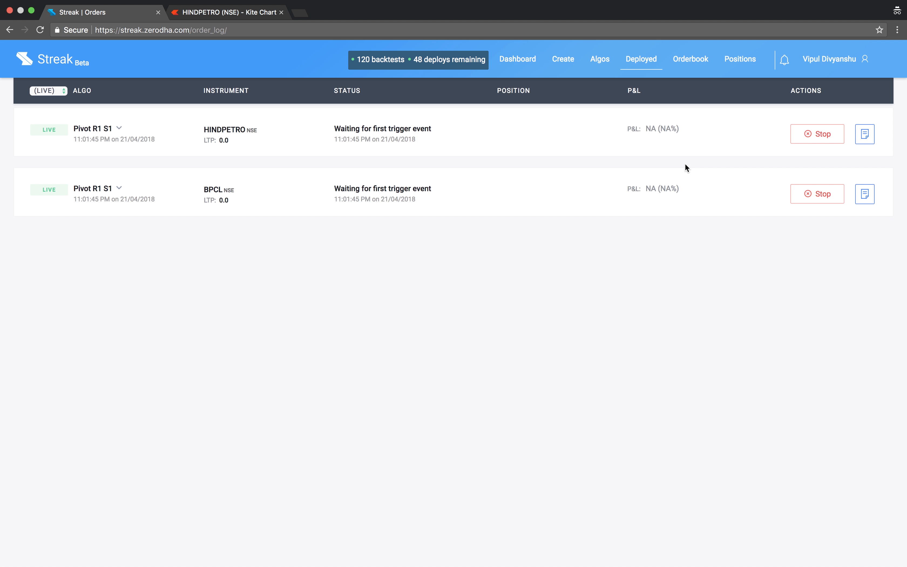